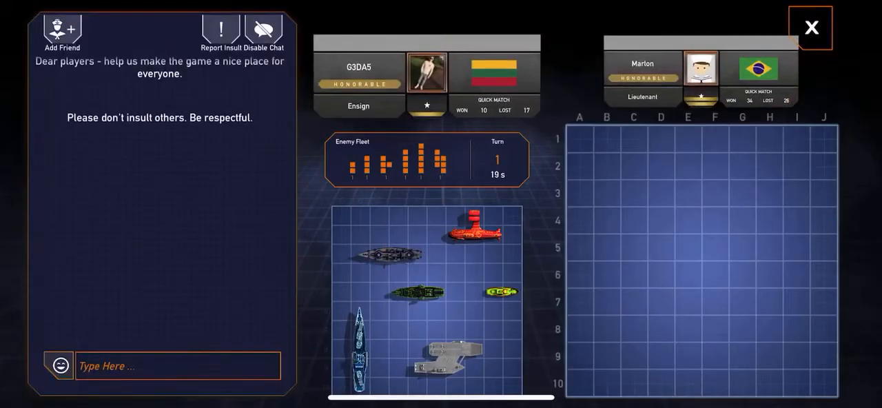
- Fire the opening salvos, hitting C4–C6 and missing C3, C7 and B5
left_click(633, 240)
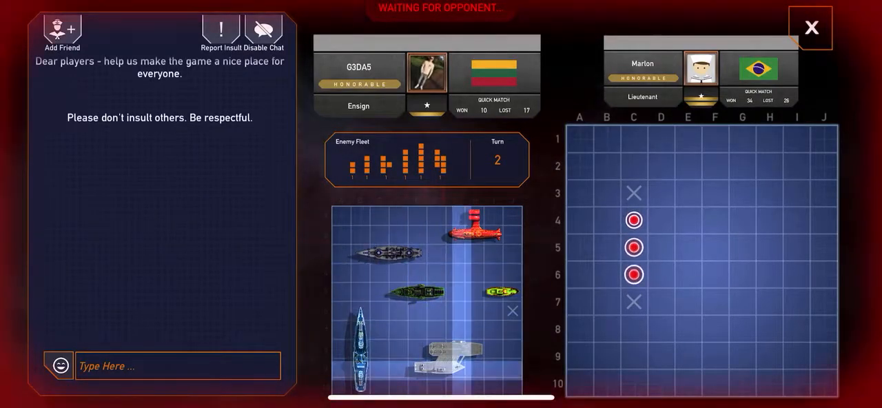
left_click(607, 246)
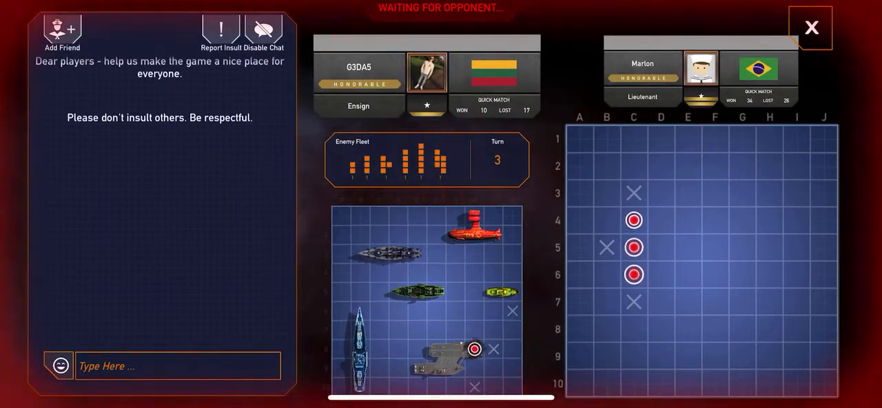
- Finish the column C and D ships, then score a fresh hit at E2
left_click(660, 246)
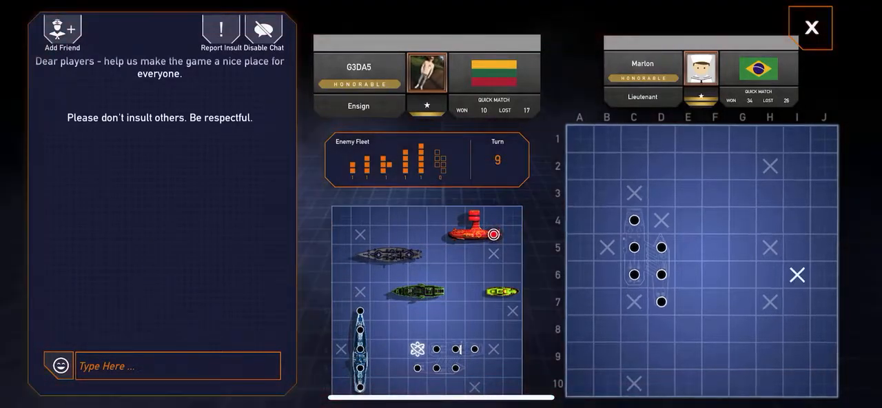
left_click(797, 276)
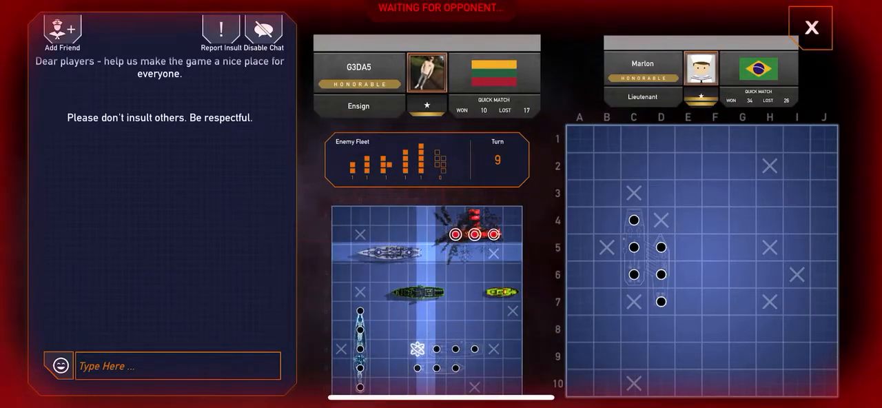
left_click(688, 166)
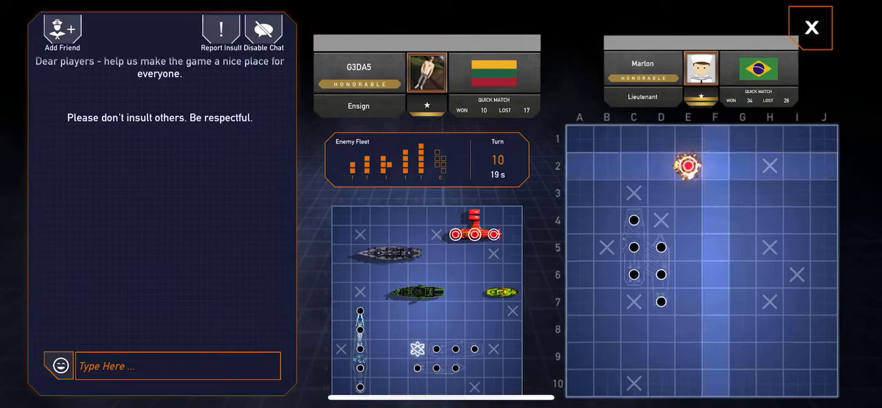
- Fire at E1 and neighbouring cells to sink the E2 ship, then hit G9 and H9
left_click(687, 165)
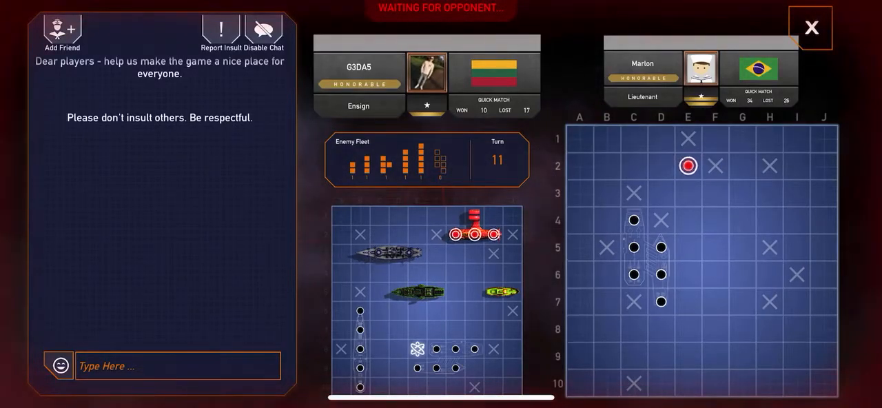
left_click(687, 193)
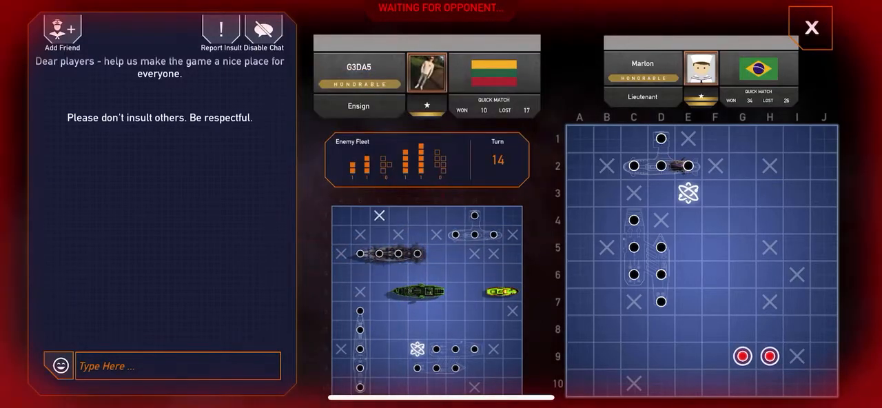
- Finish the row 9 ship, sink the column I ship and hit G4
left_click(742, 356)
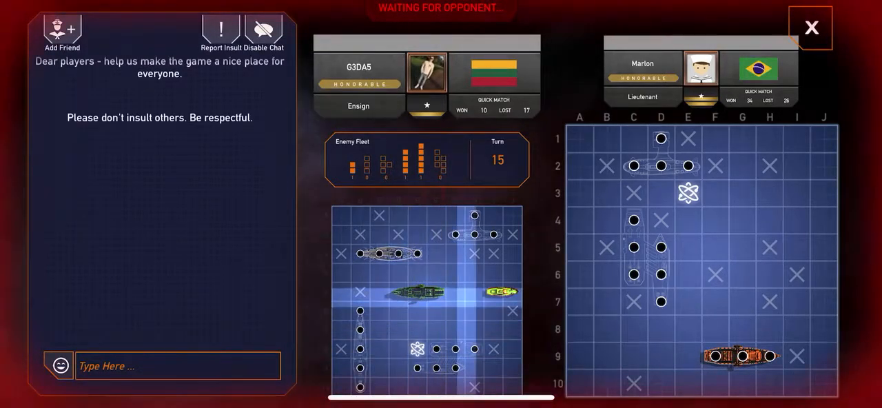
left_click(797, 221)
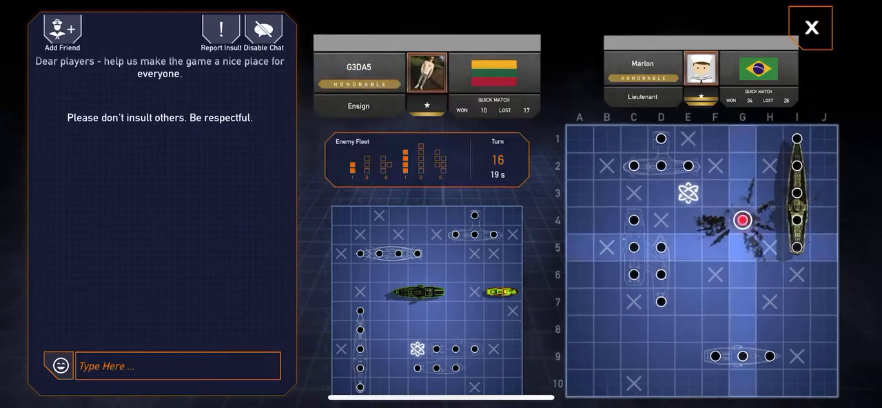
- Sink the column G ship near G4, then land a hit at B9 on turn 21
left_click(742, 248)
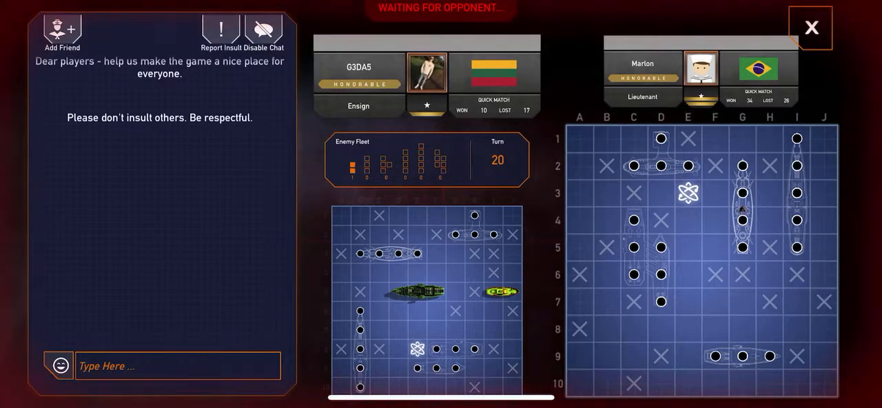
left_click(416, 312)
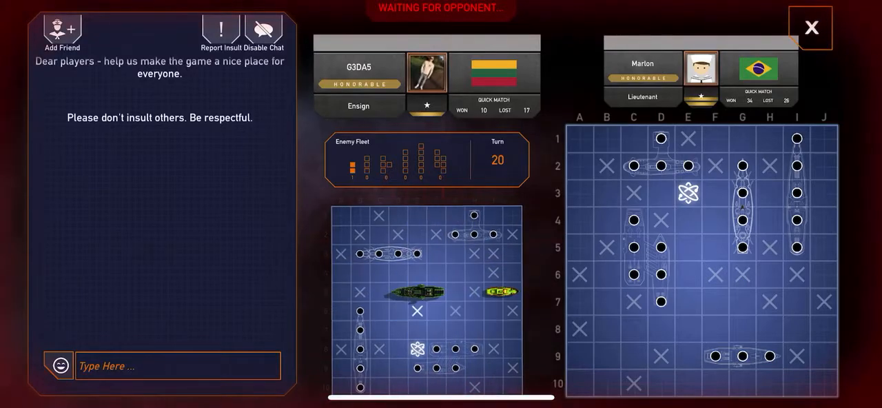
left_click(606, 356)
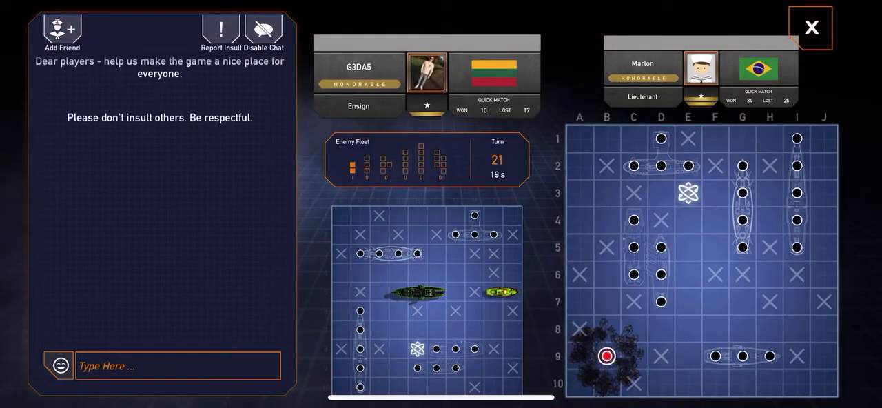